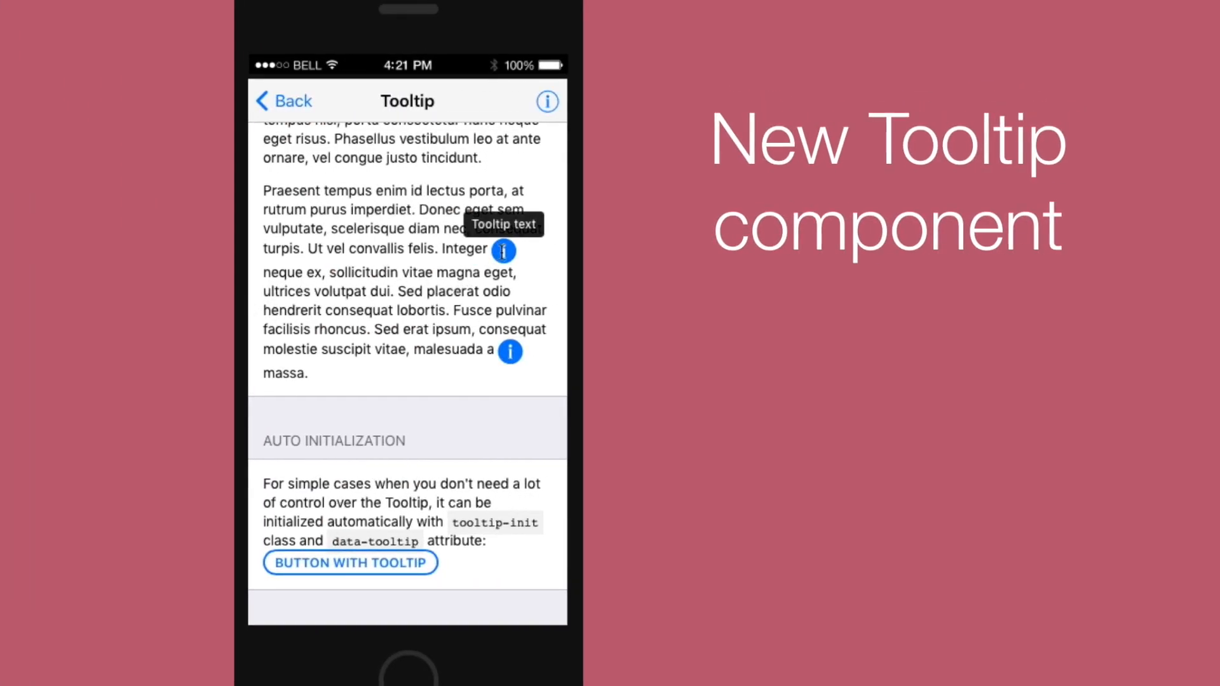
mouse_move(351, 562)
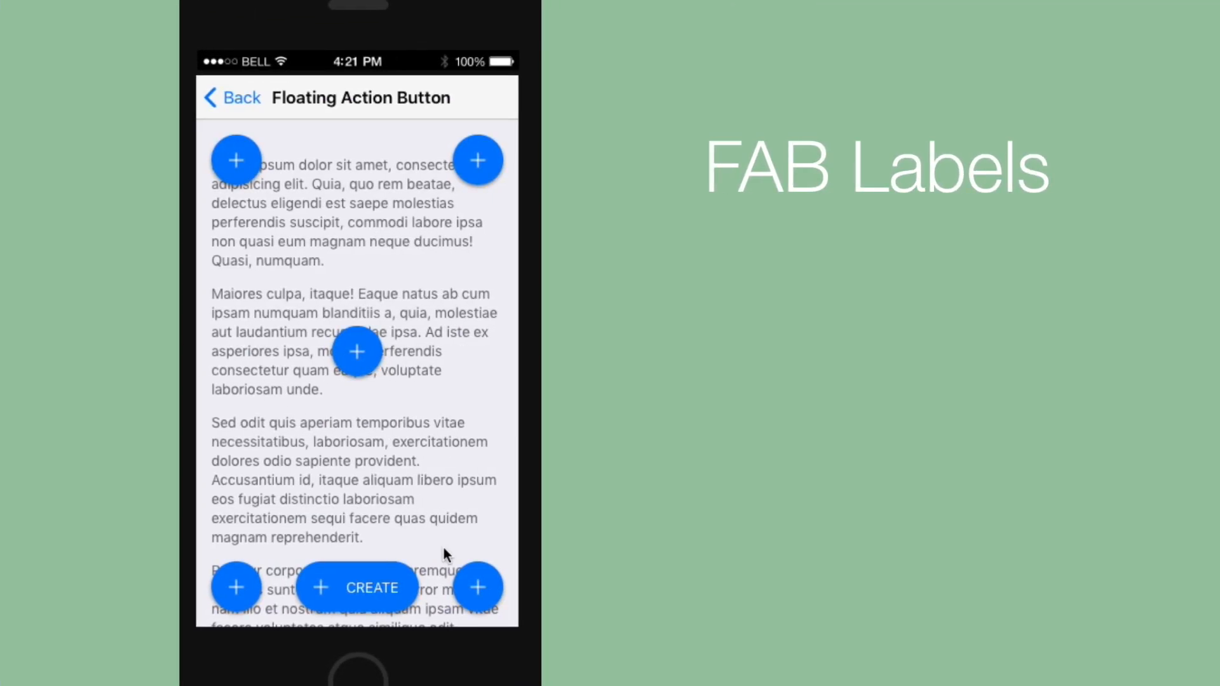
Step: Toggle the bottom-right FAB twice, showing and hiding Action 1, Action 2 and Third Action
left_click(478, 587)
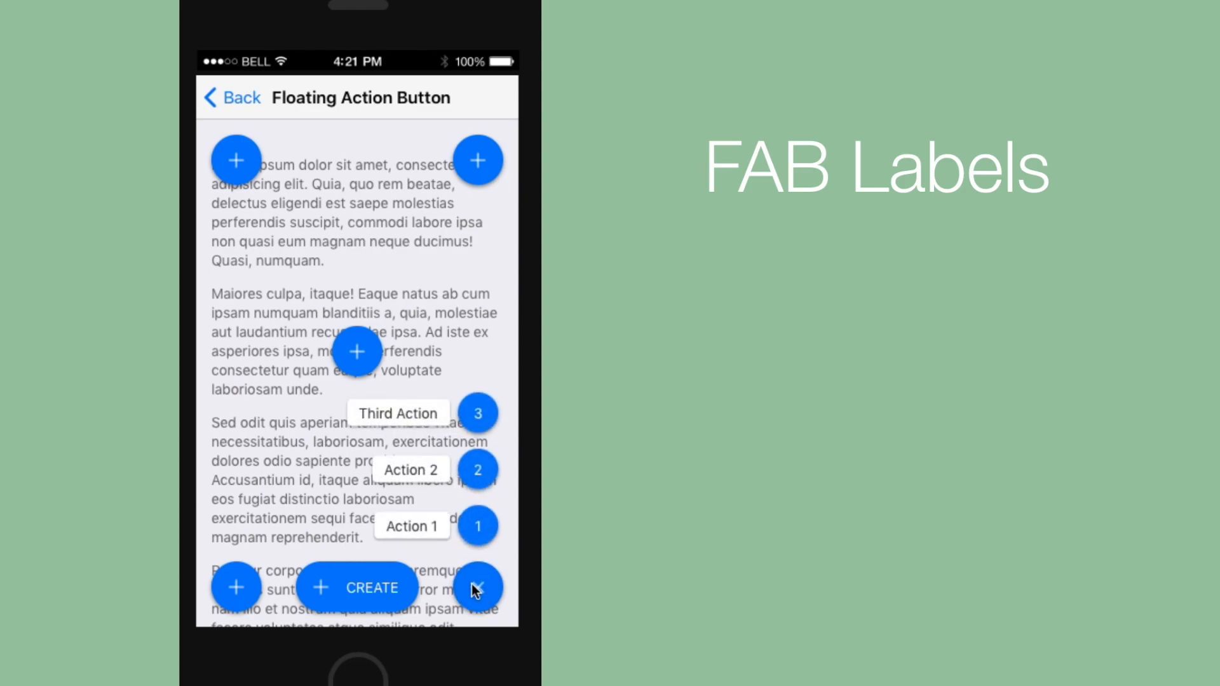
left_click(478, 587)
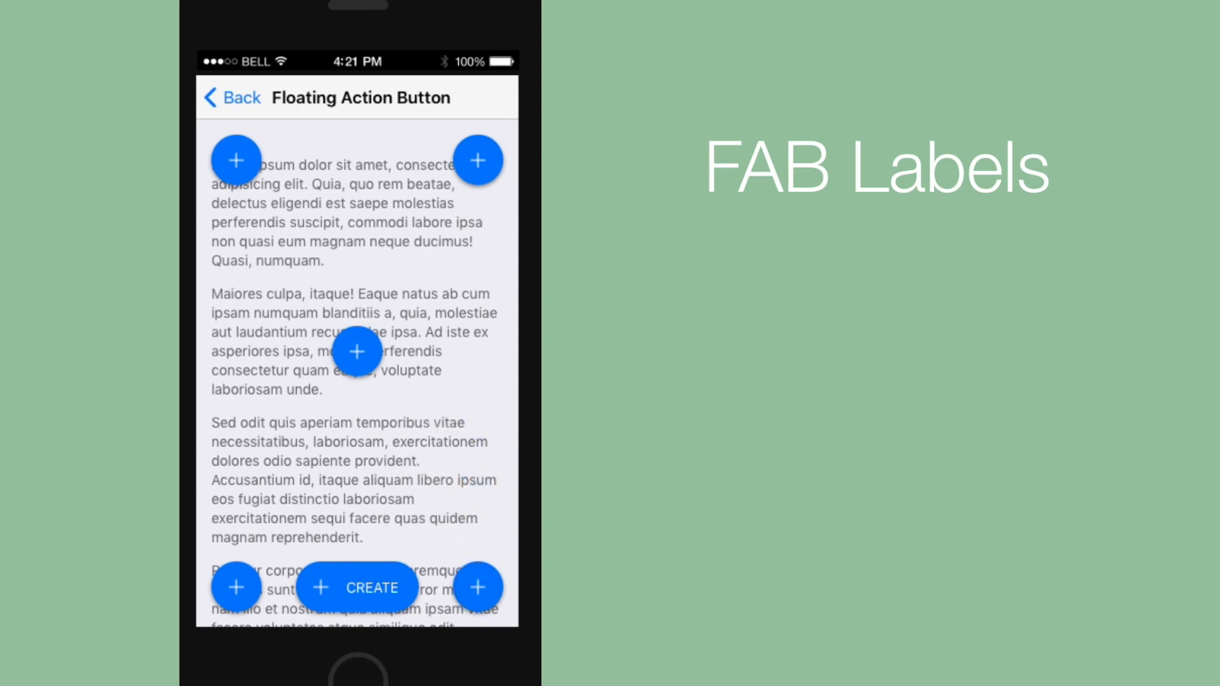
left_click(478, 588)
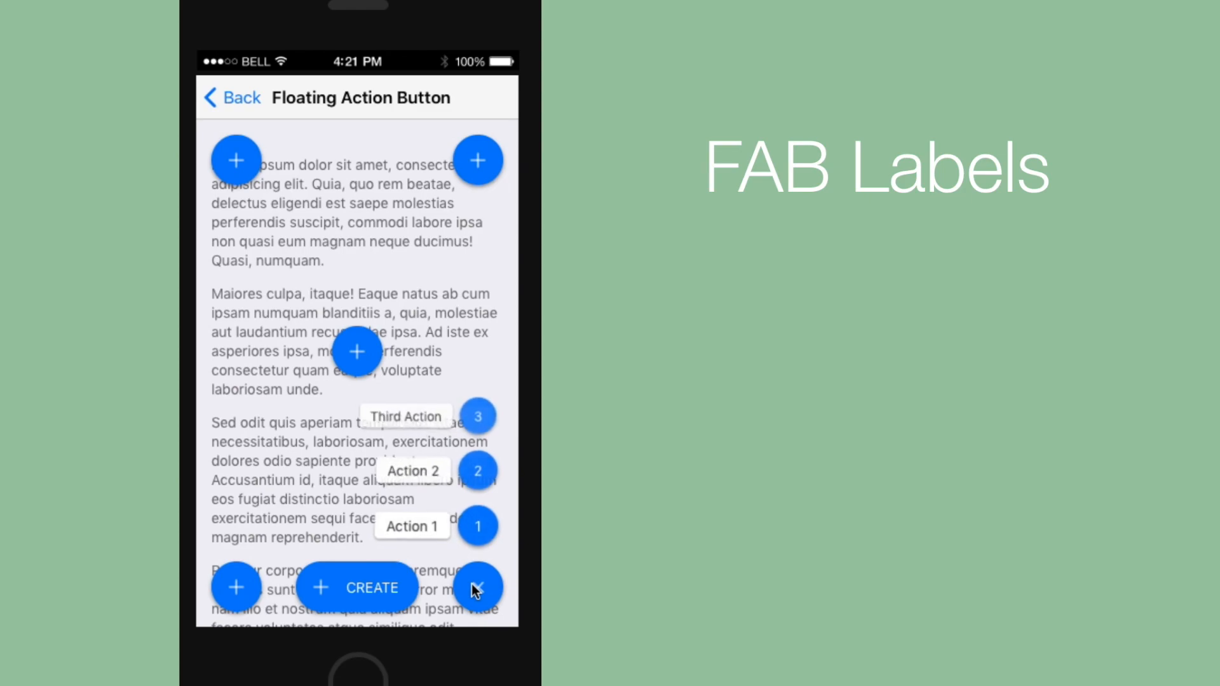
left_click(478, 587)
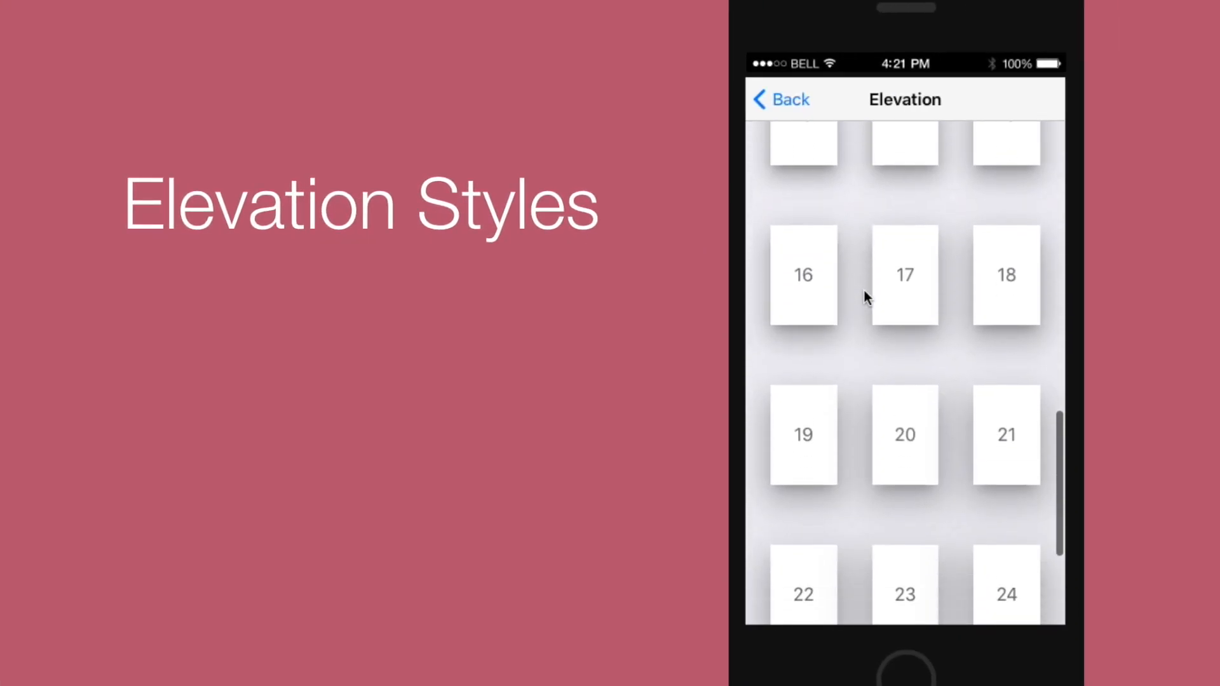
scroll("down", 3)
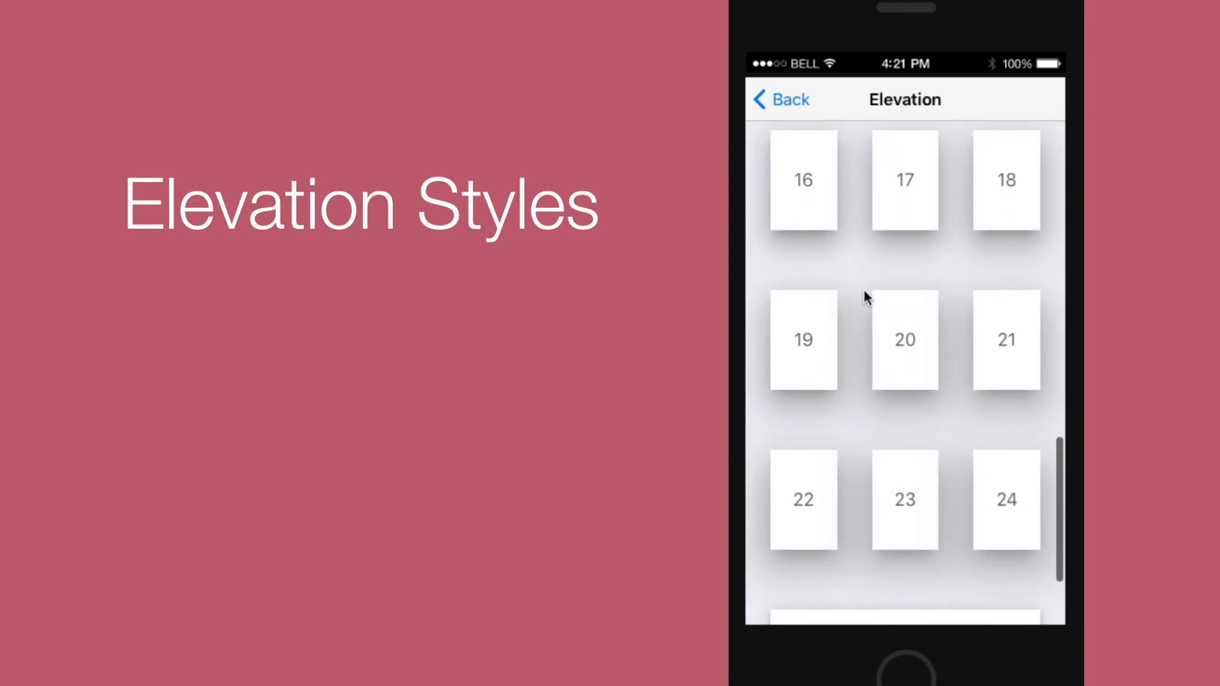
scroll("down", 3)
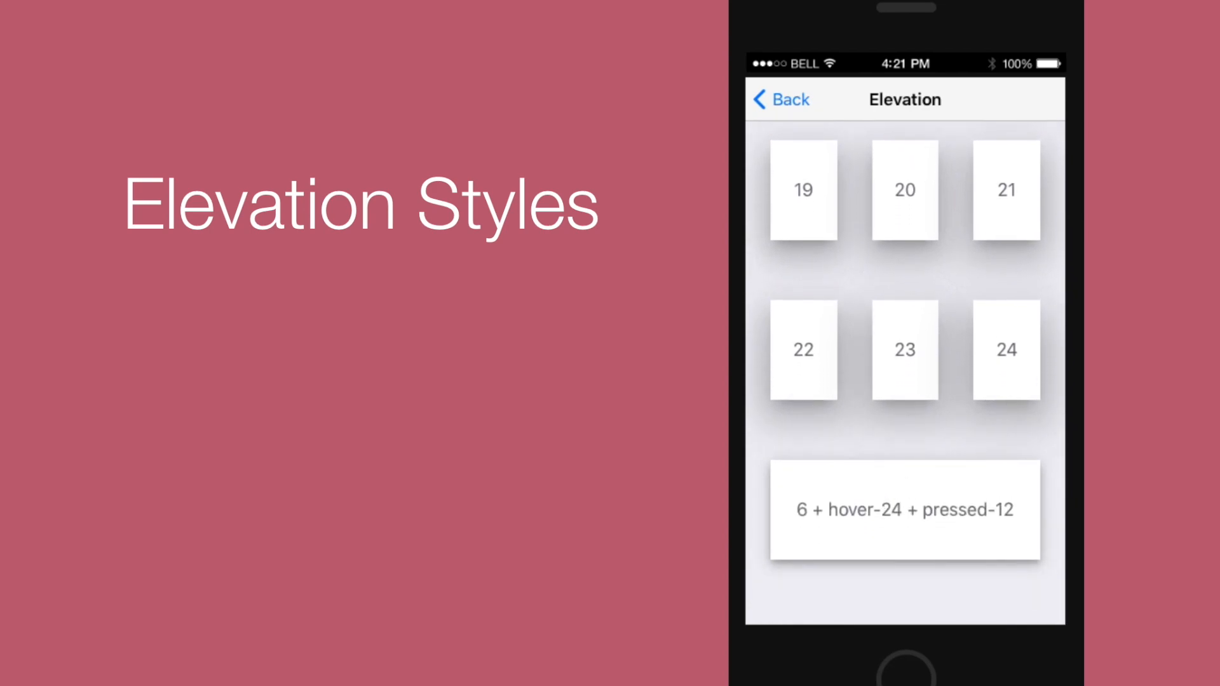
scroll("down", 3)
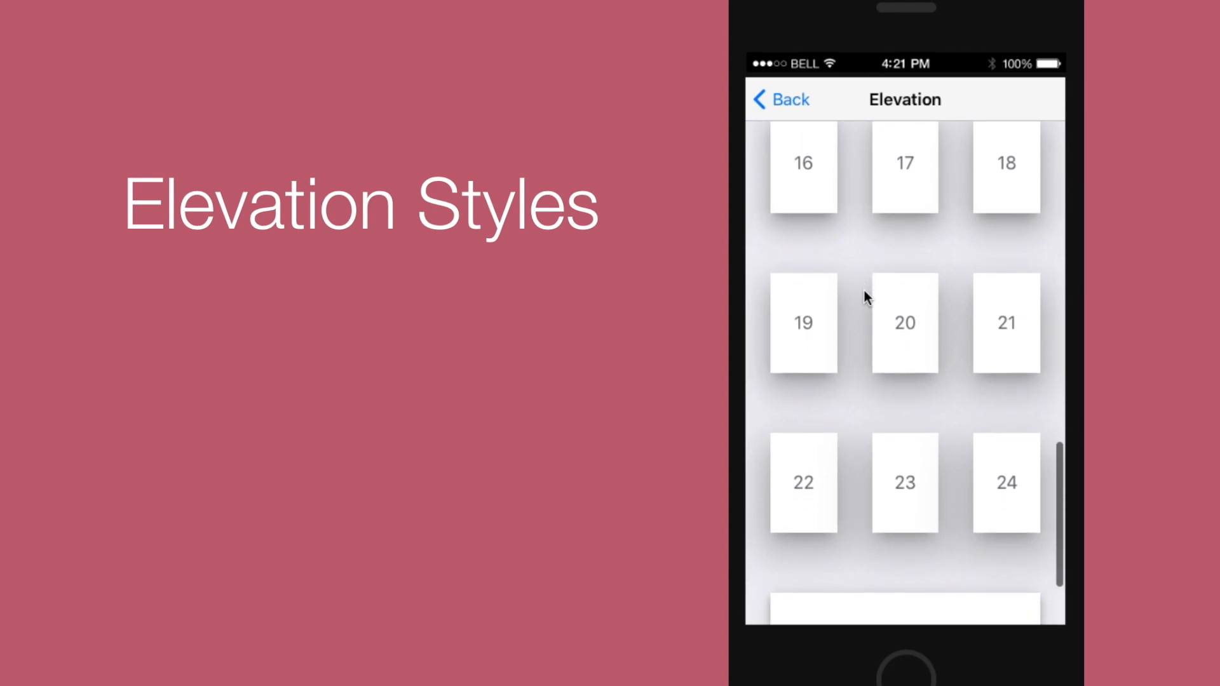
scroll("down", 3)
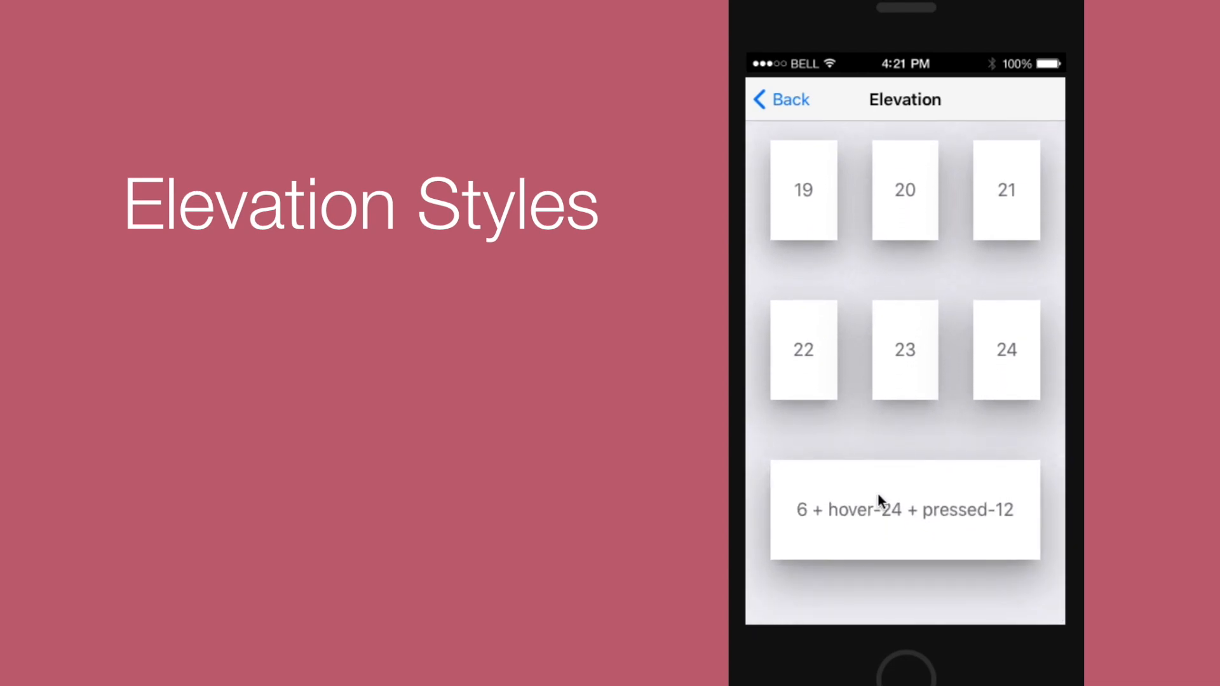